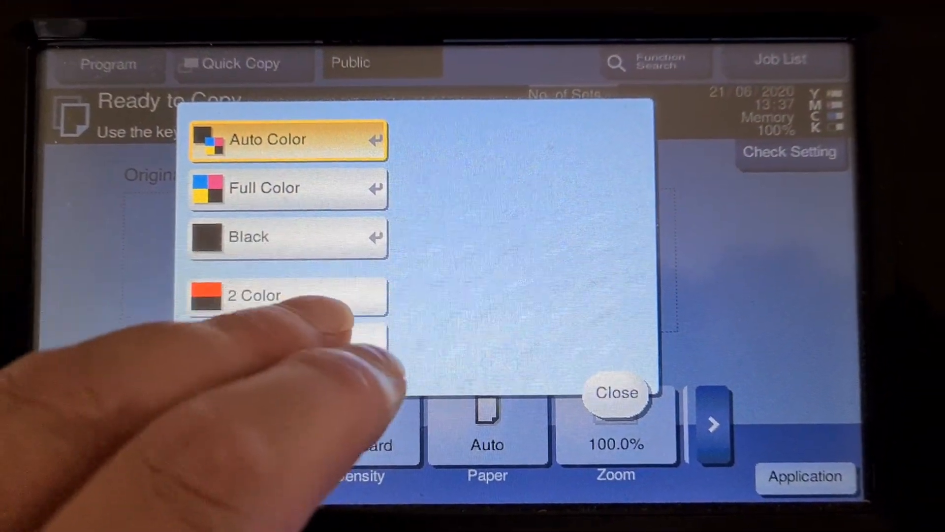
Choose Black + Red two-colour copying on A4 paper from tray 1
click(268, 295)
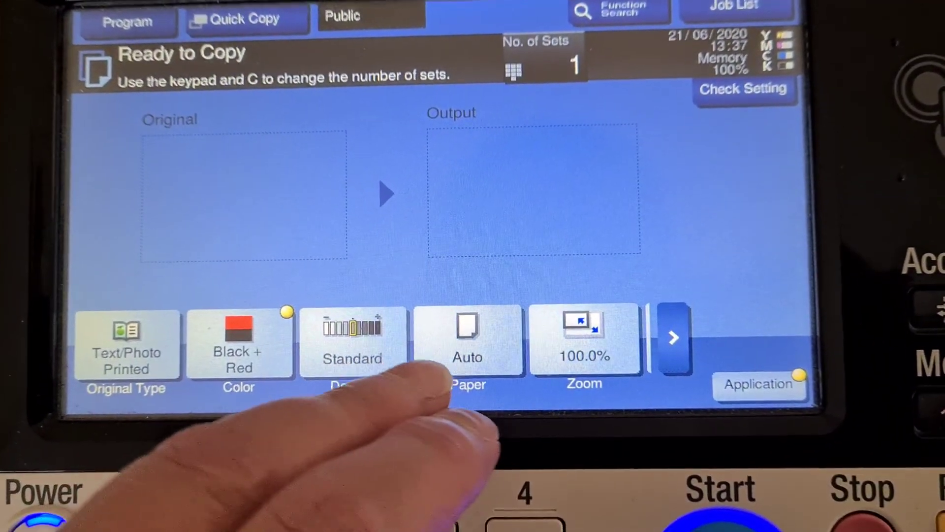
click(350, 351)
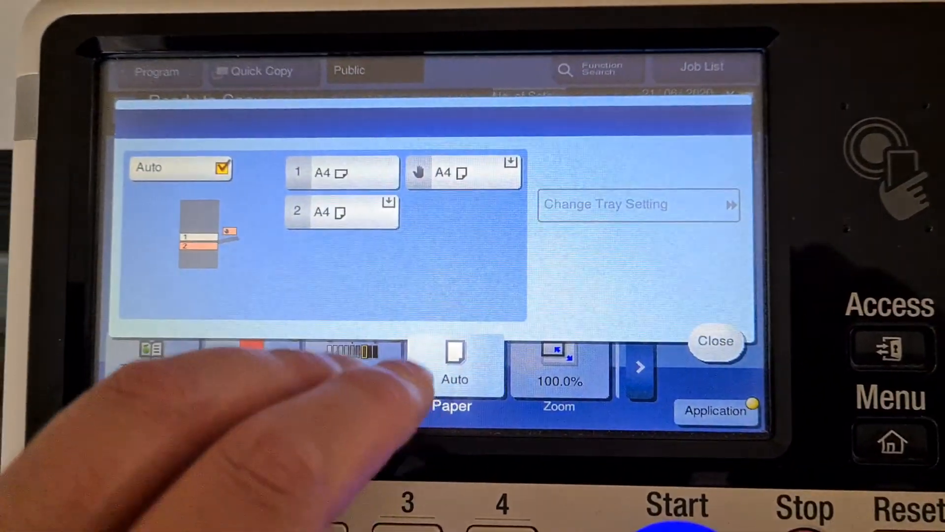
click(716, 340)
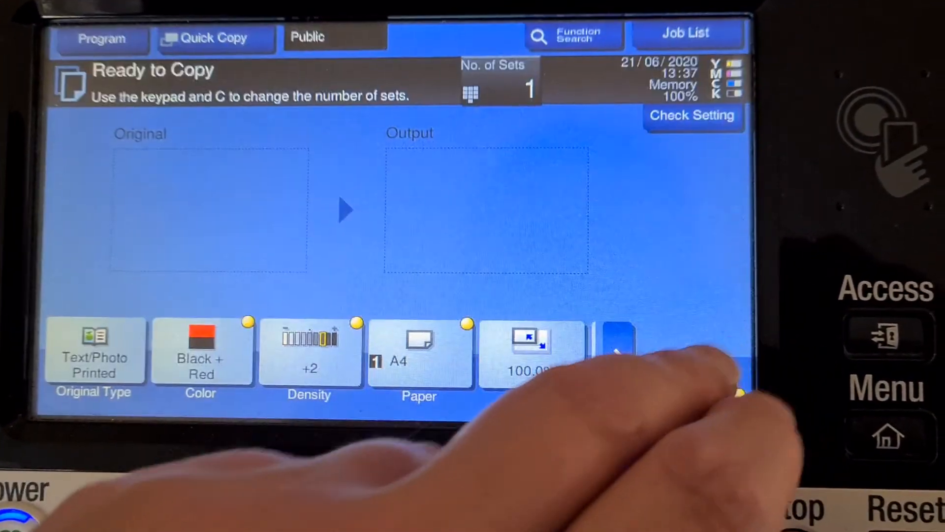
click(529, 353)
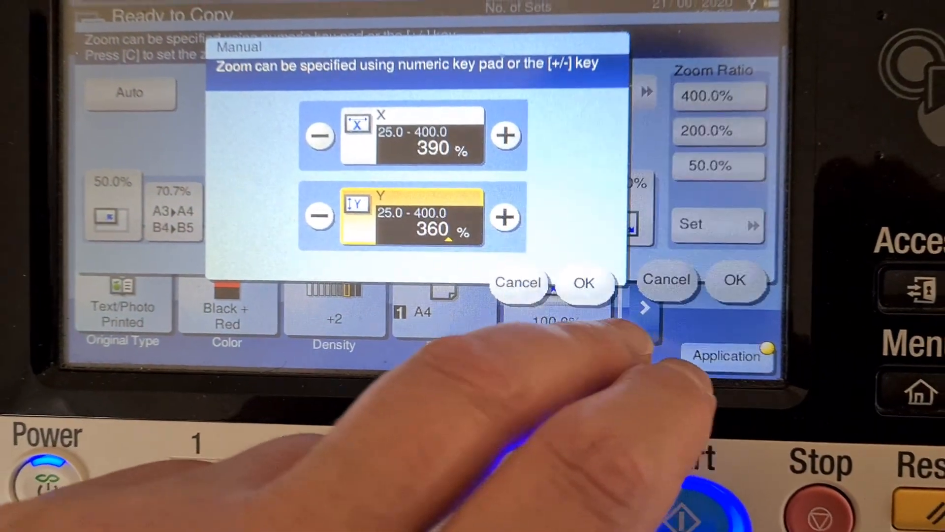
Confirm the manual zoom of X 390% and Y 360%
click(583, 282)
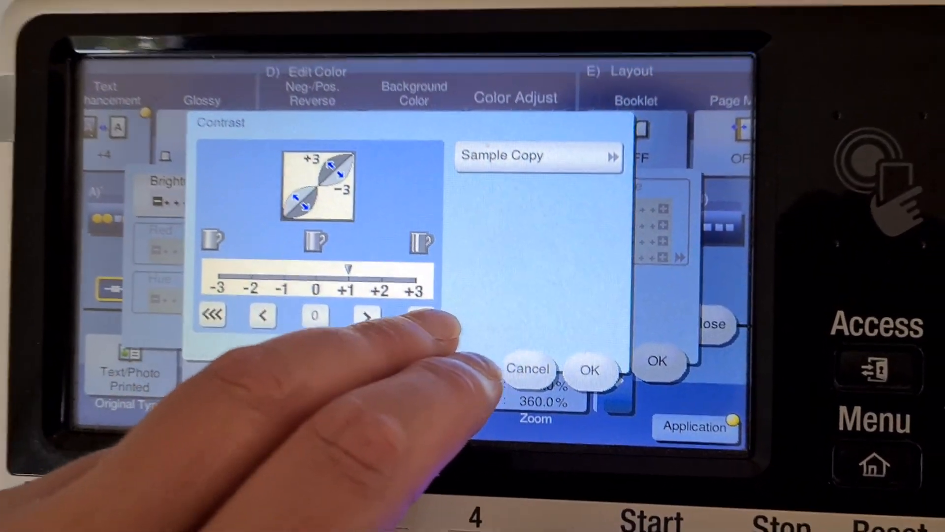
Apply the contrast adjustment and leave the application settings
click(589, 368)
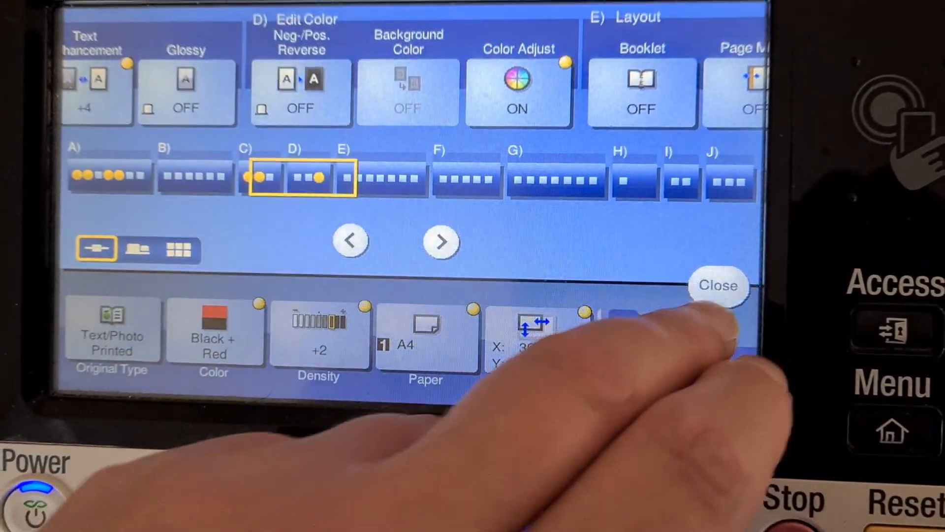
click(721, 286)
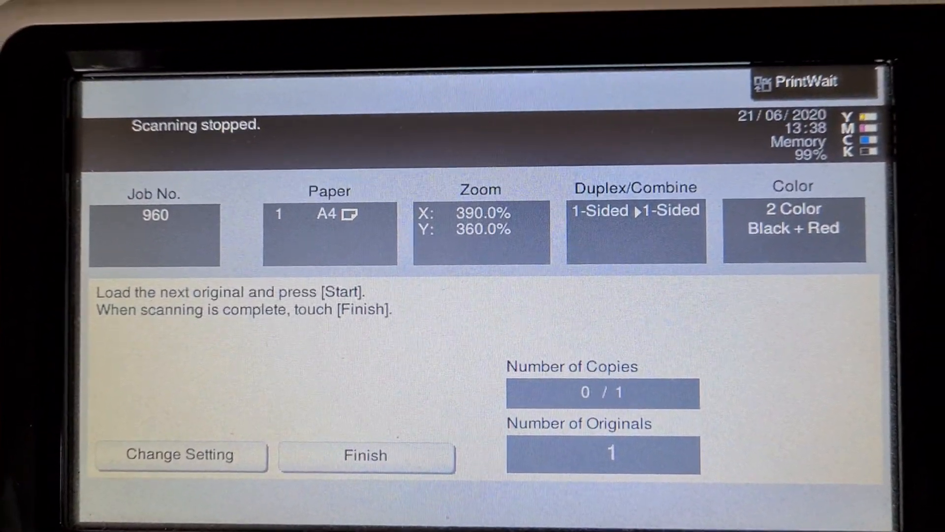
Finish the first scan job 960 so it can print
click(366, 456)
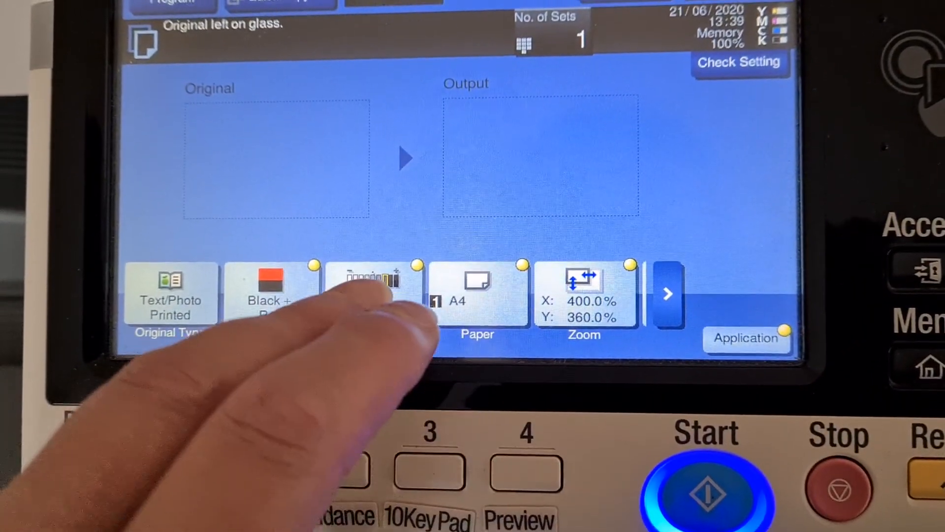
click(369, 285)
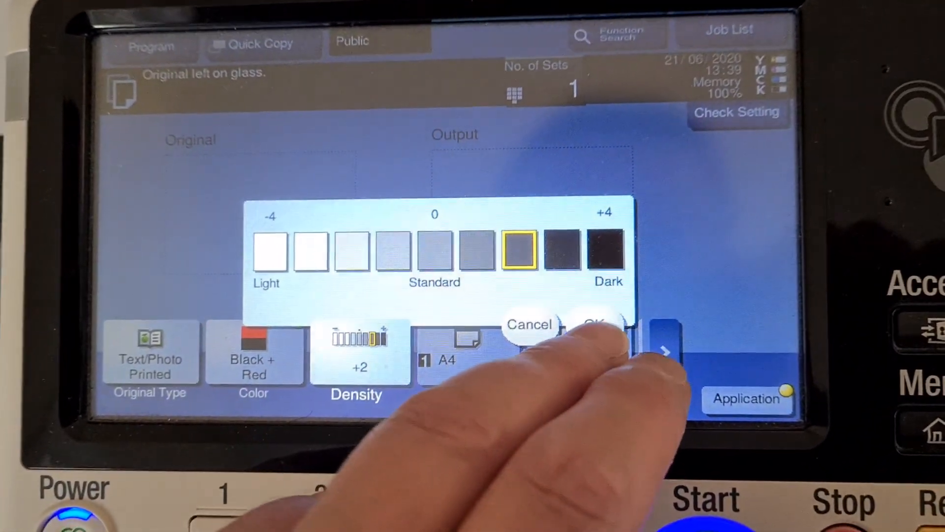
click(593, 323)
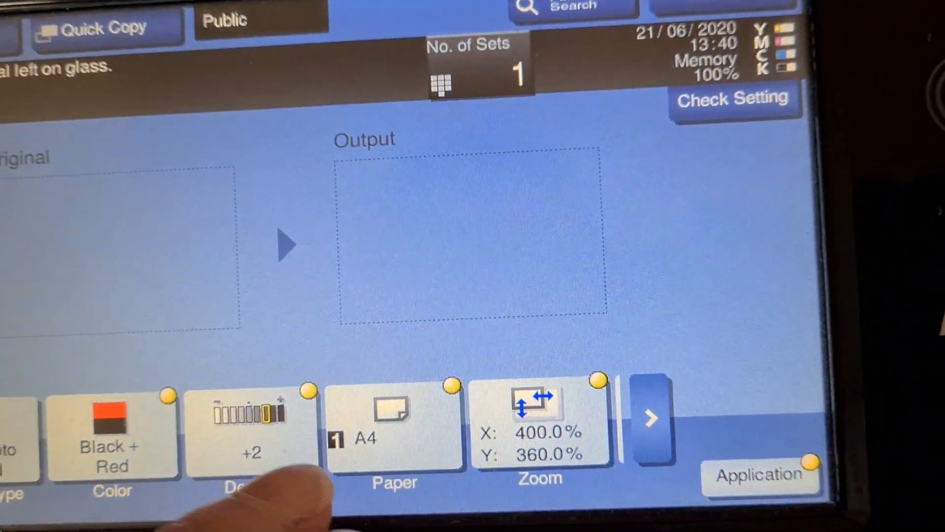
Set copy density to -2 and start the next copy
click(248, 437)
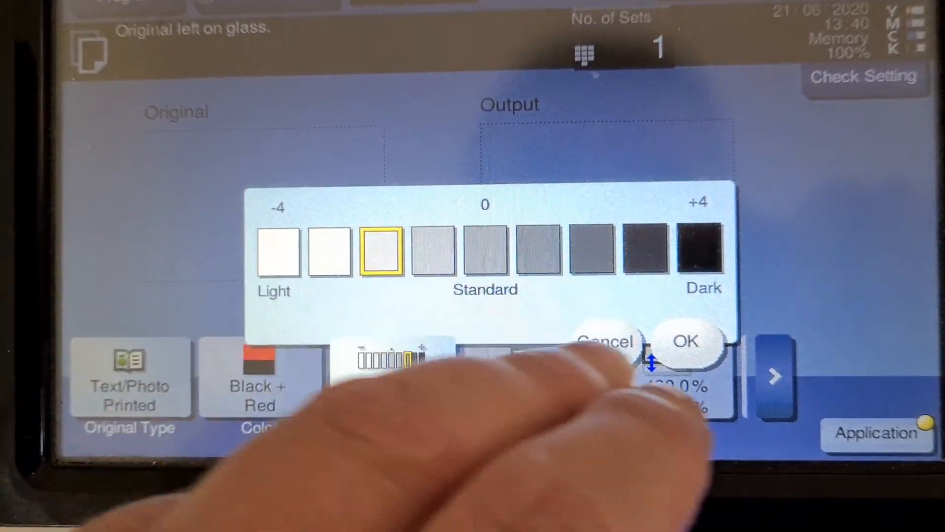
click(687, 341)
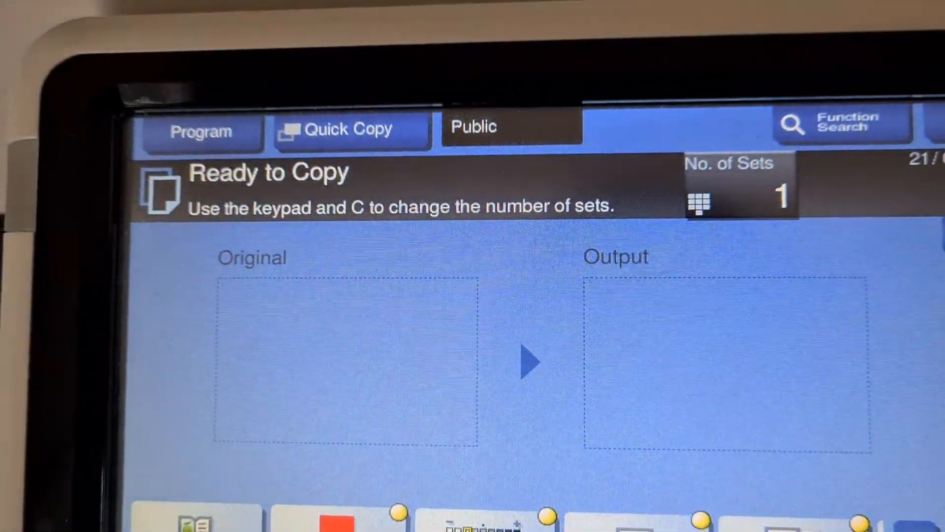
click(387, 460)
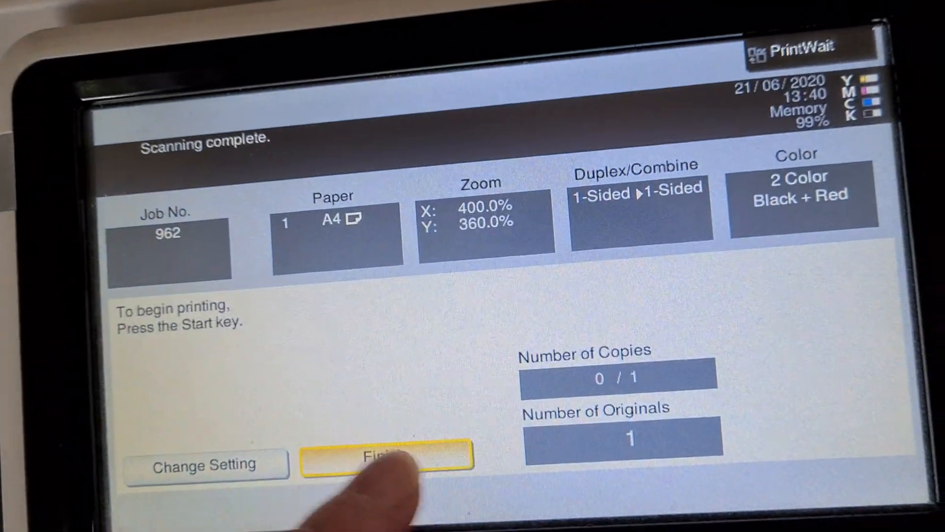
Finish scanned job 962 so the 400% by 360% copy prints
click(387, 461)
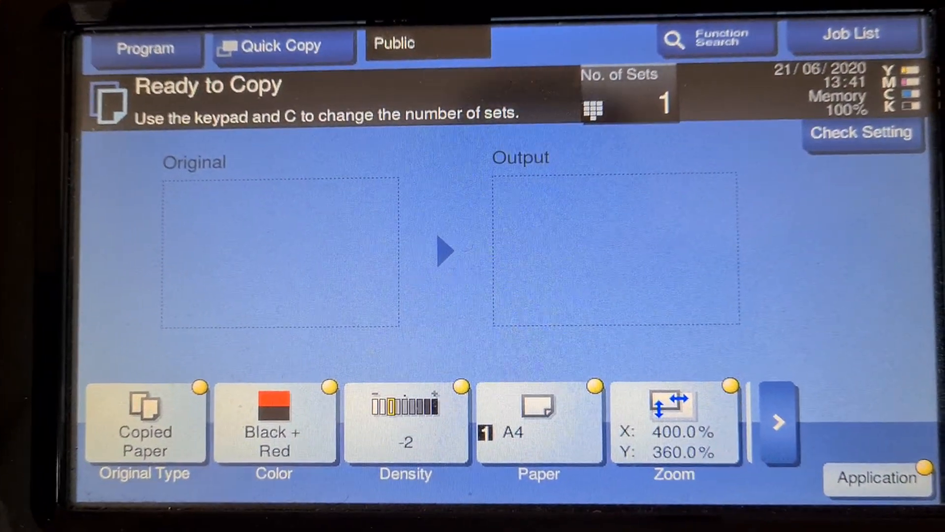
Reset zoom to 100% and switch to manual X/Y entry for 115% by 104%
click(673, 421)
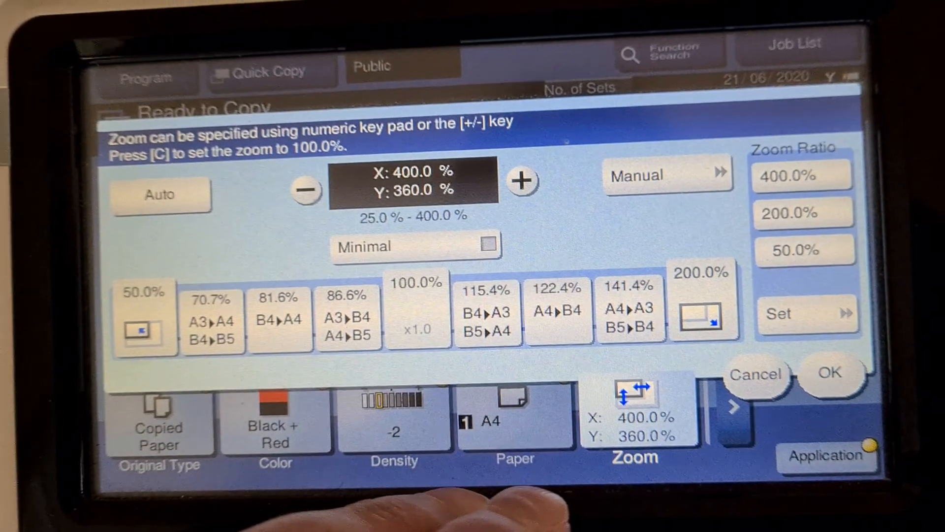
click(418, 282)
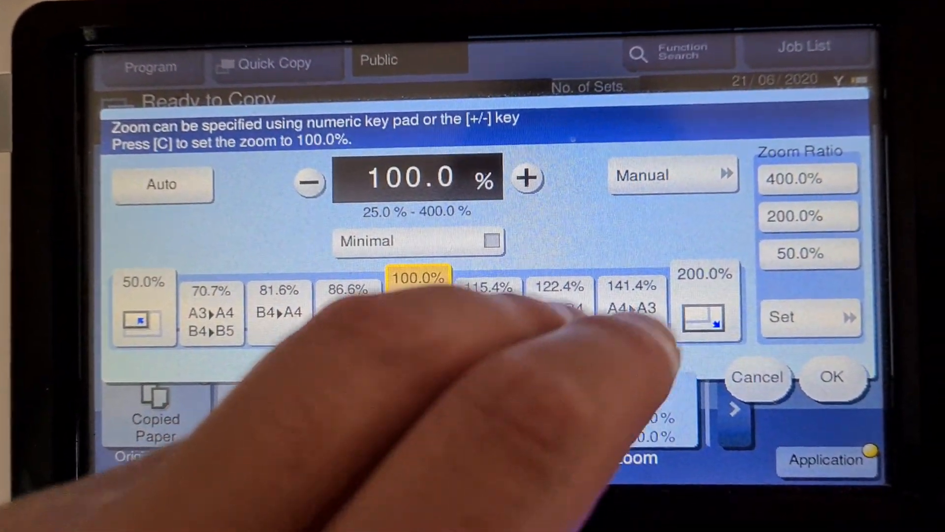
click(673, 175)
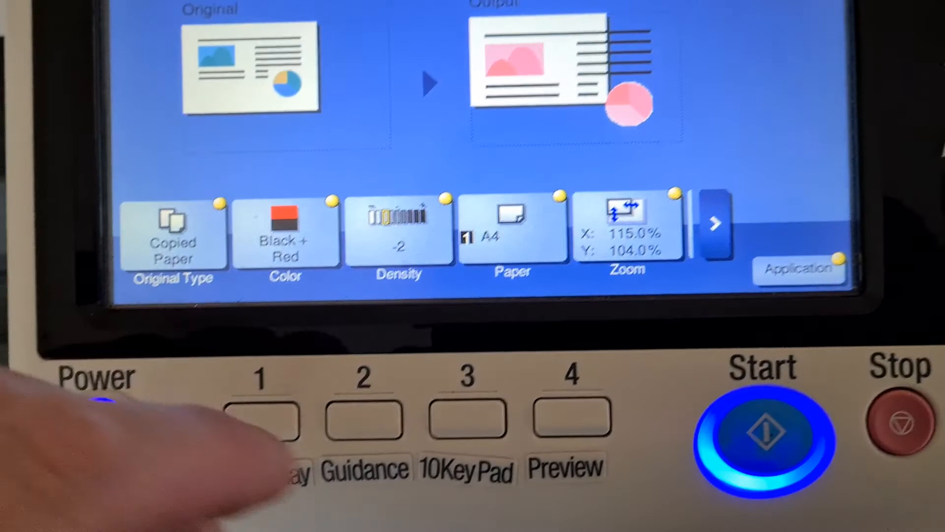
Start job 963 at 115% by 104% and finish scanning to print it
click(761, 434)
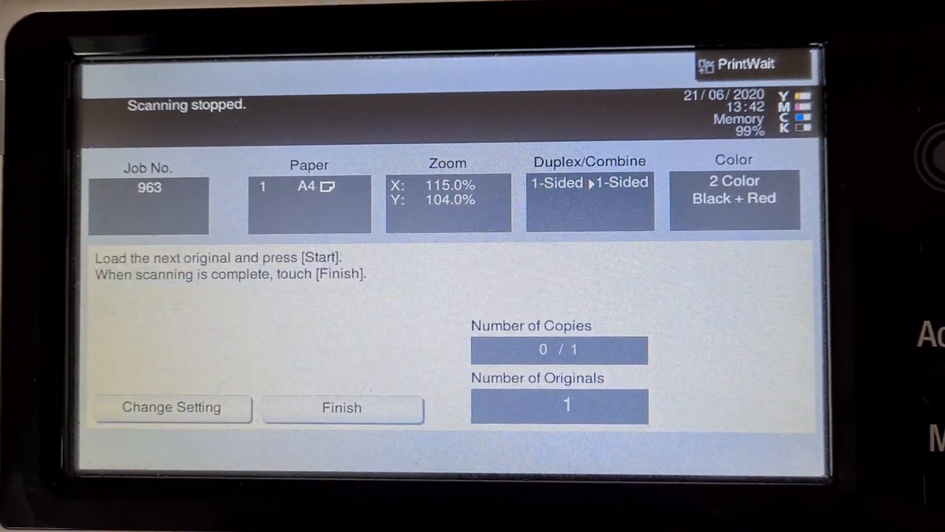
click(340, 408)
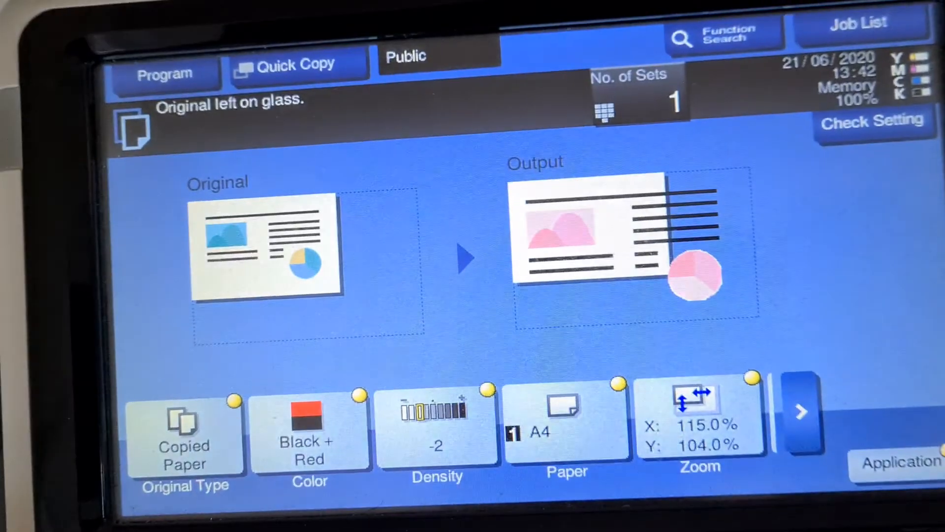
Confirm the density, then finish scanning job 964 so it prints
click(436, 427)
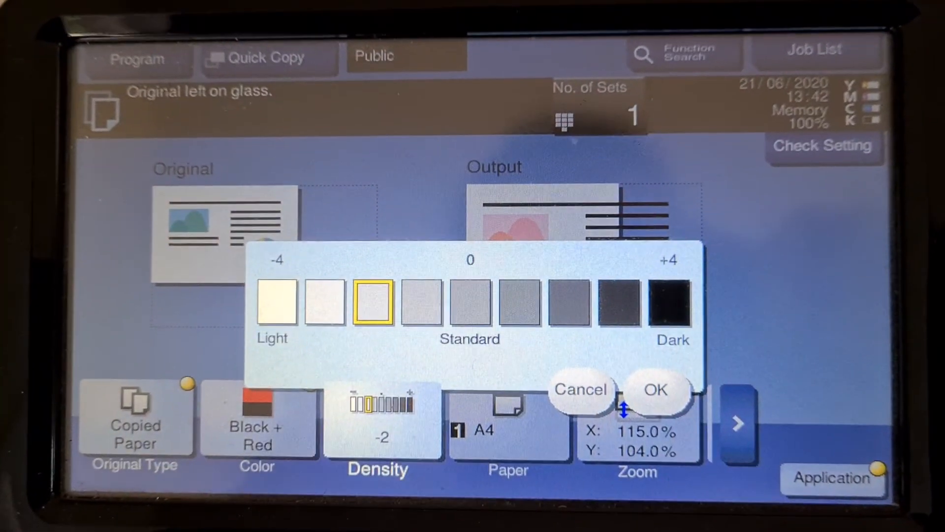
click(547, 291)
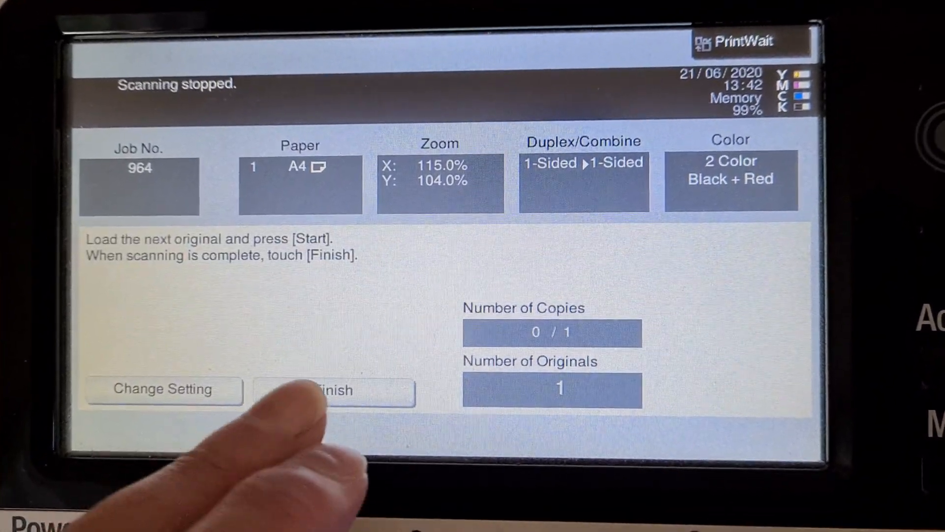
click(335, 390)
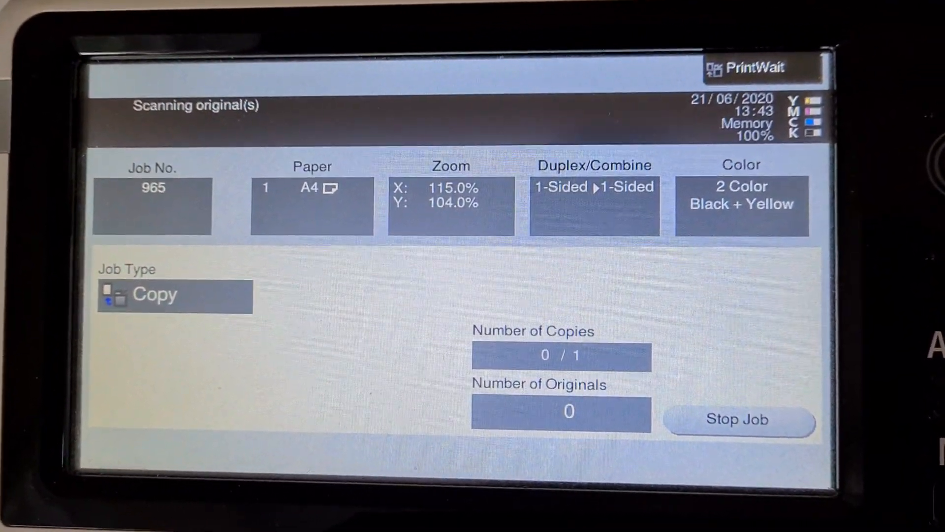
Finish scanning the Black + Yellow job 965 so it prints
click(291, 417)
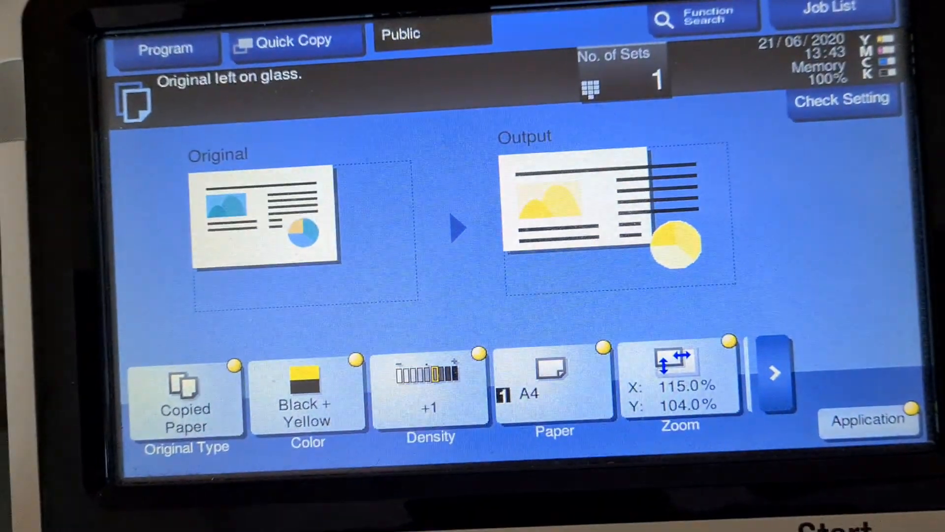
Close the Application screen, set Color to Black + Green and start copy job 966 at 115% by 104%
click(306, 404)
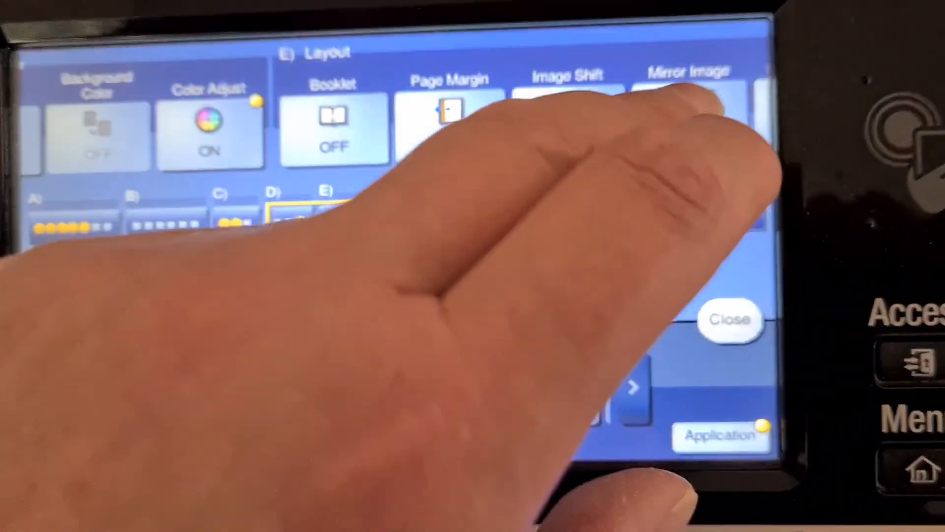
click(720, 130)
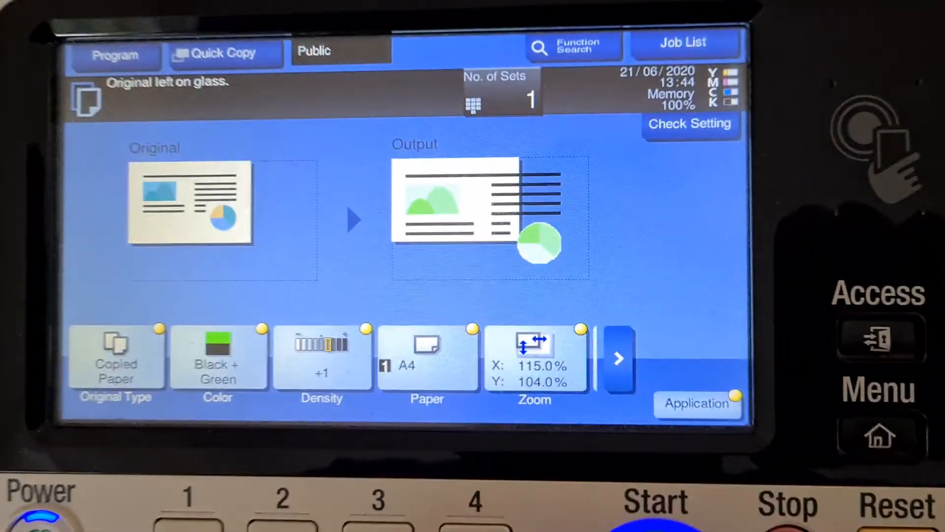
click(653, 503)
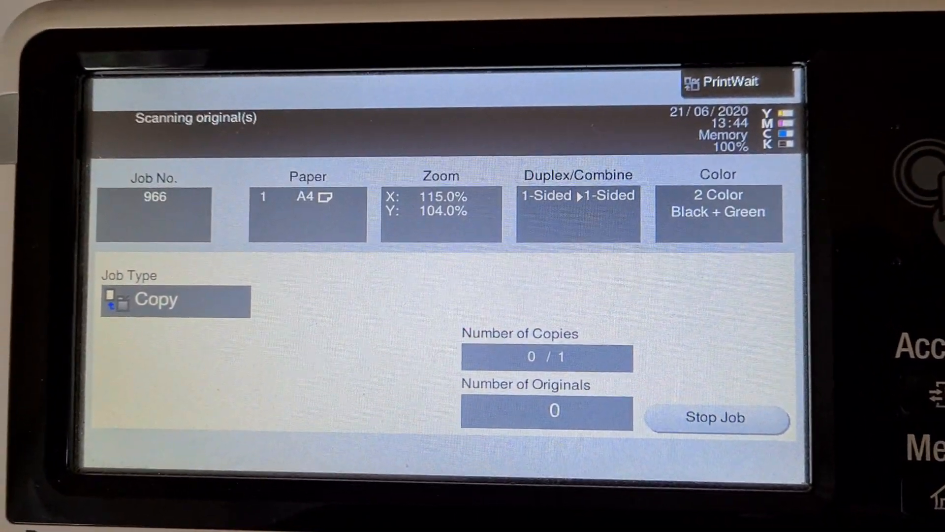